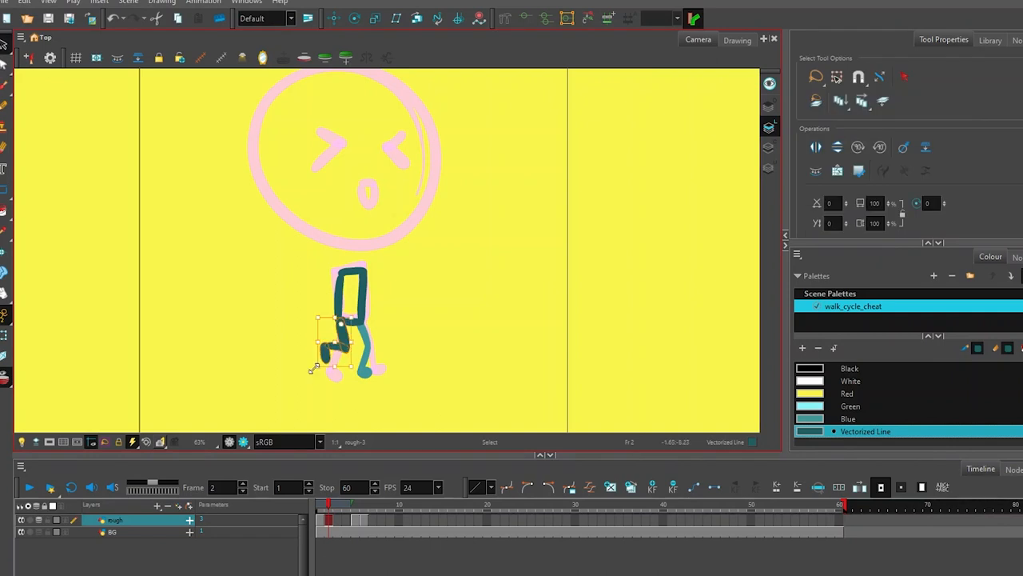
Step: Pick the Brush tool to ink the stick figure over the pink rough sketch
left_click(3, 88)
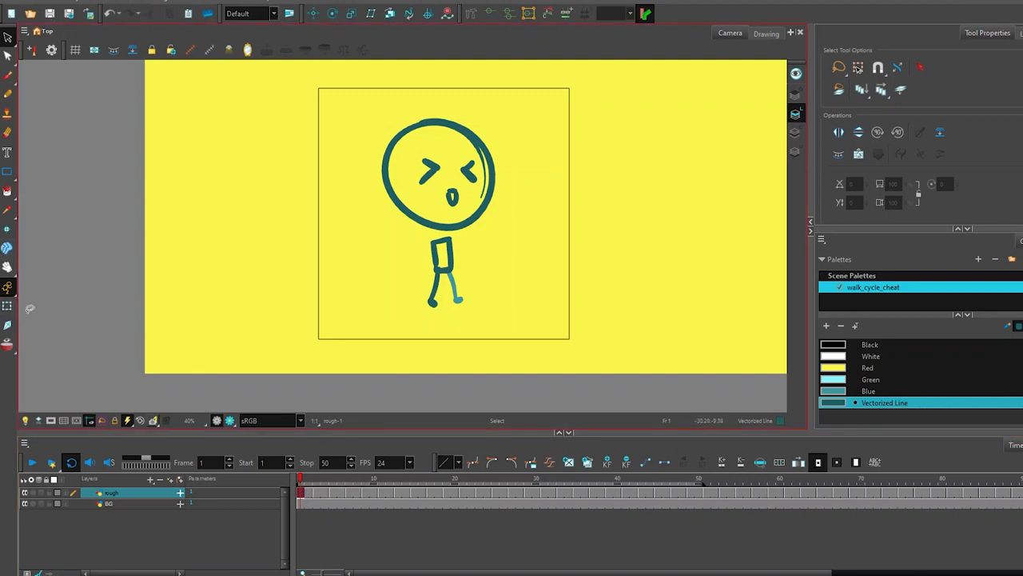
mouse_move(47, 328)
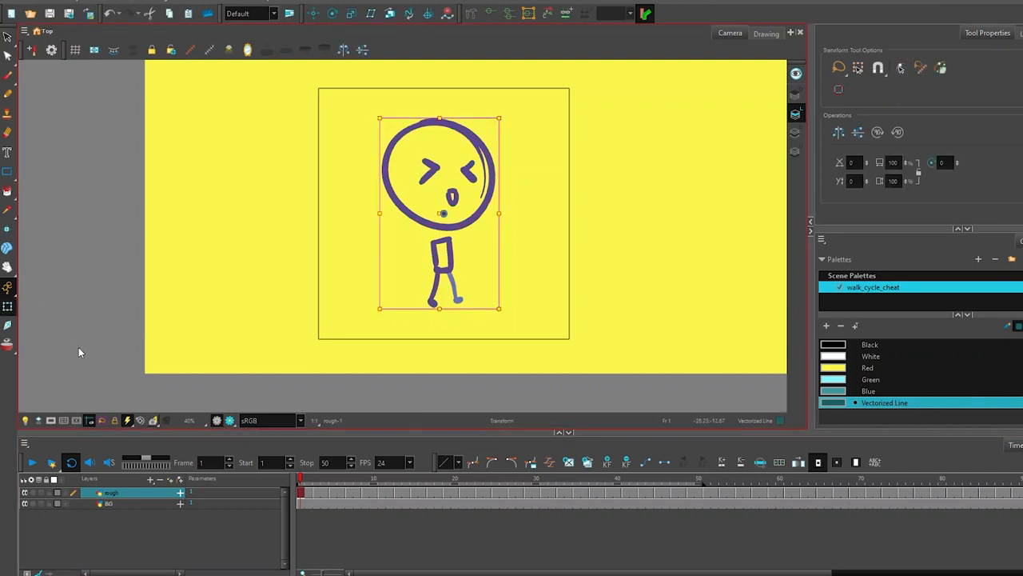
mouse_move(457, 263)
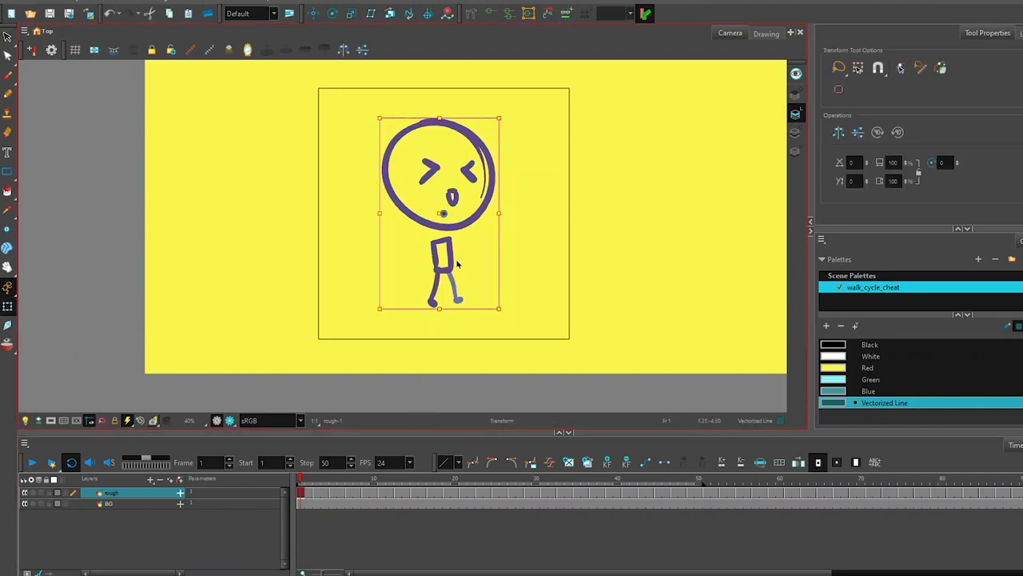
Step: Drag the stick figure left so it sits outside the camera frame on frame 1
left_click_drag(444, 256, 380, 256)
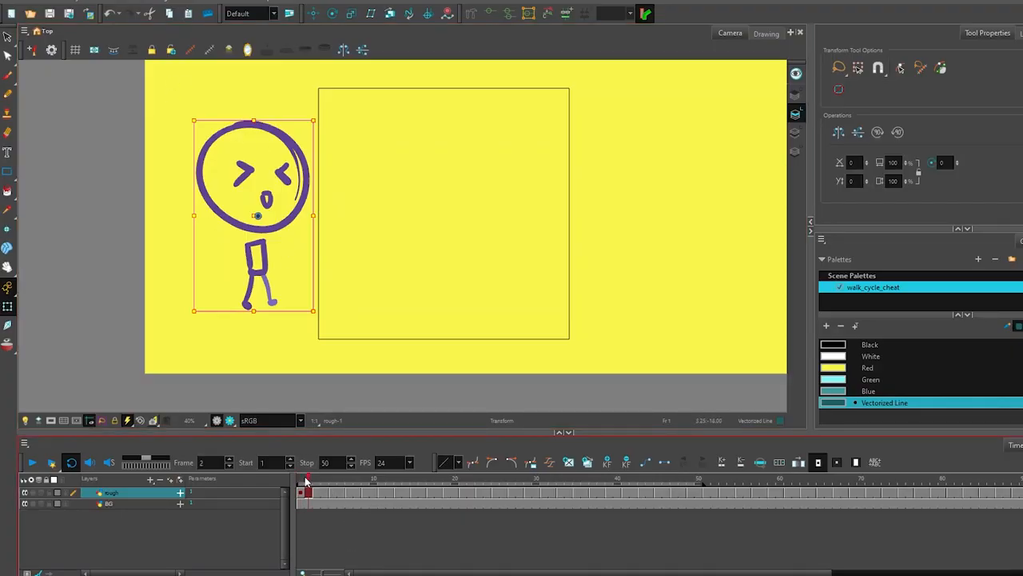
Step: At frame 50, move the stick figure to the right edge of the camera frame
left_click(674, 480)
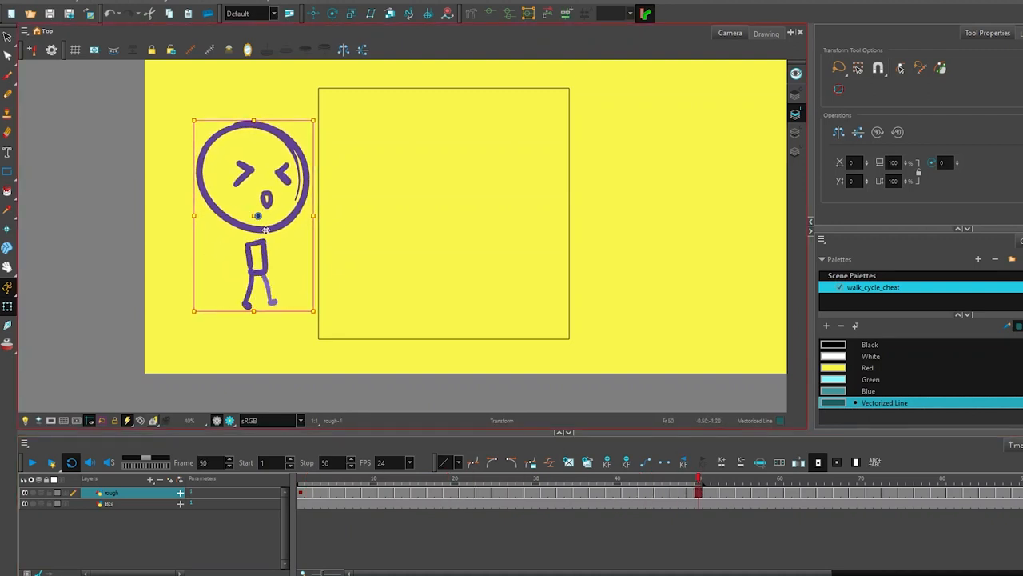
left_click_drag(254, 214, 570, 214)
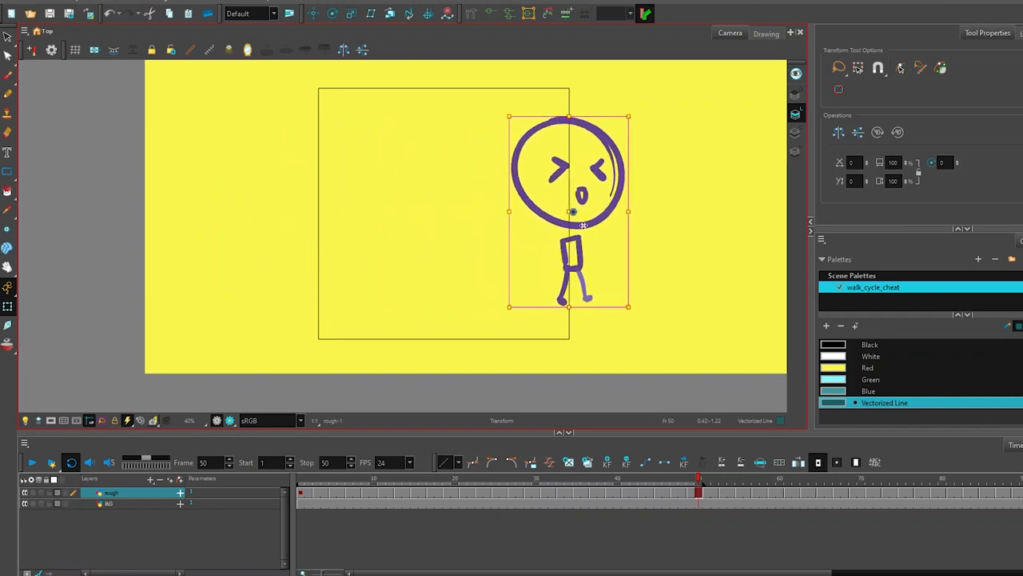
left_click_drag(584, 214, 649, 230)
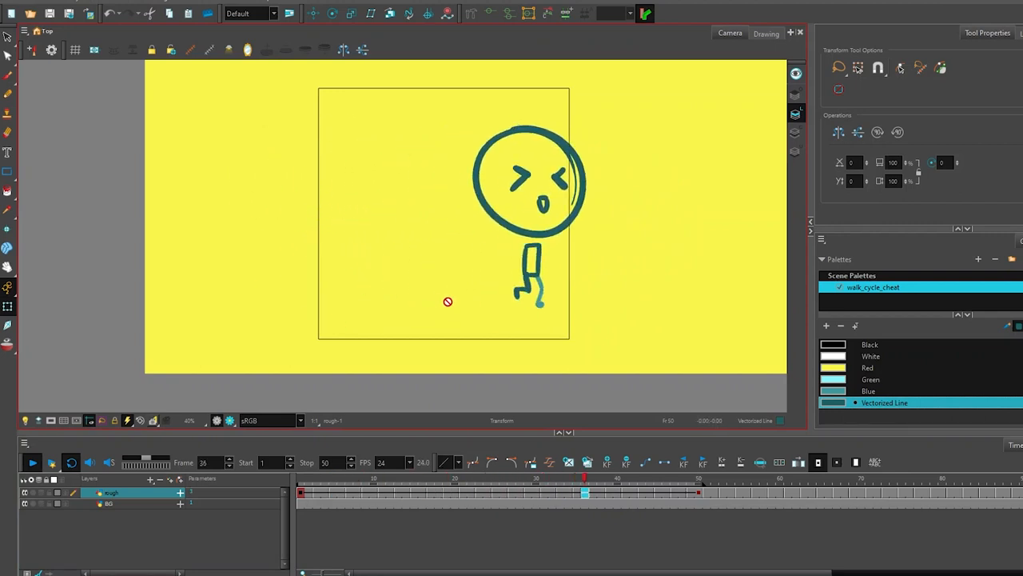
Step: Stop playback and clear the position keys so the figure stays centred in frame
left_click(568, 478)
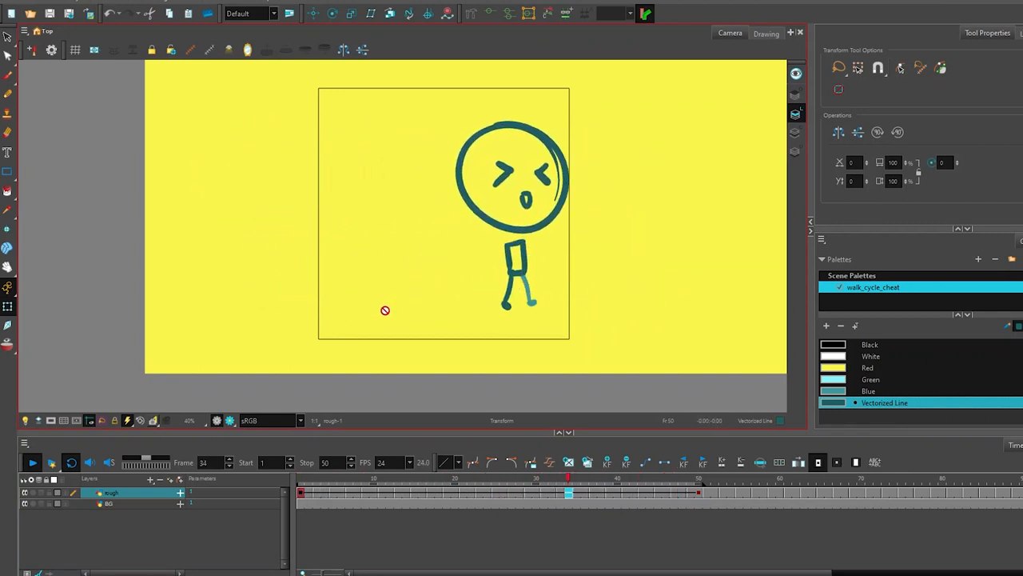
left_click(32, 462)
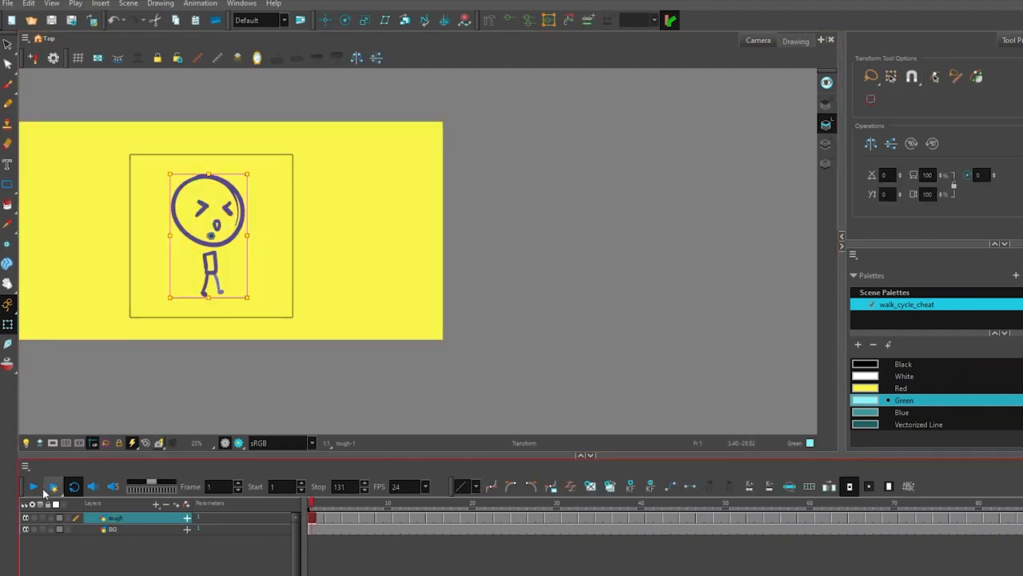
Step: Create a new Drawing layer for the background and ready the Brush on it
left_click(33, 486)
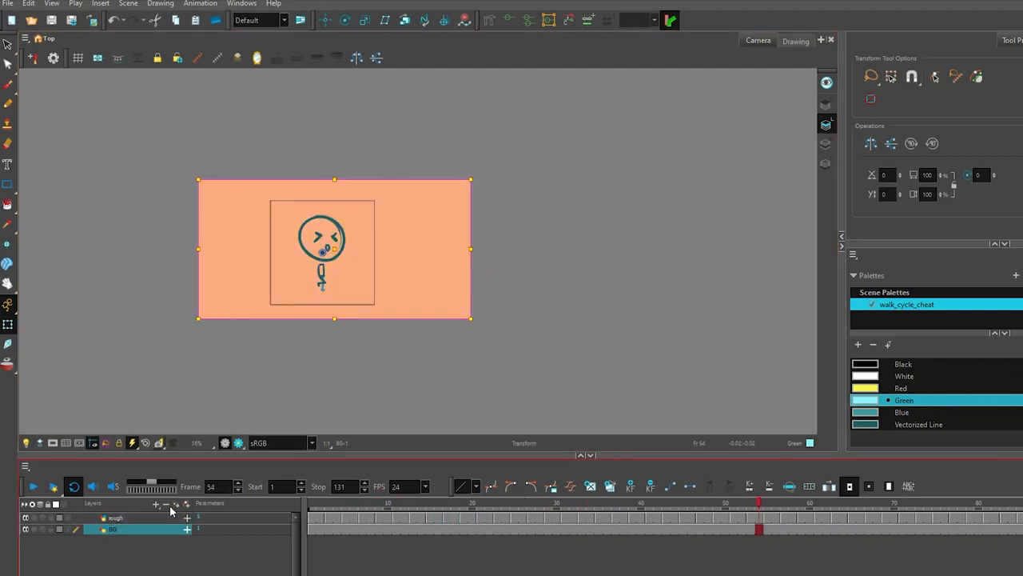
left_click(157, 503)
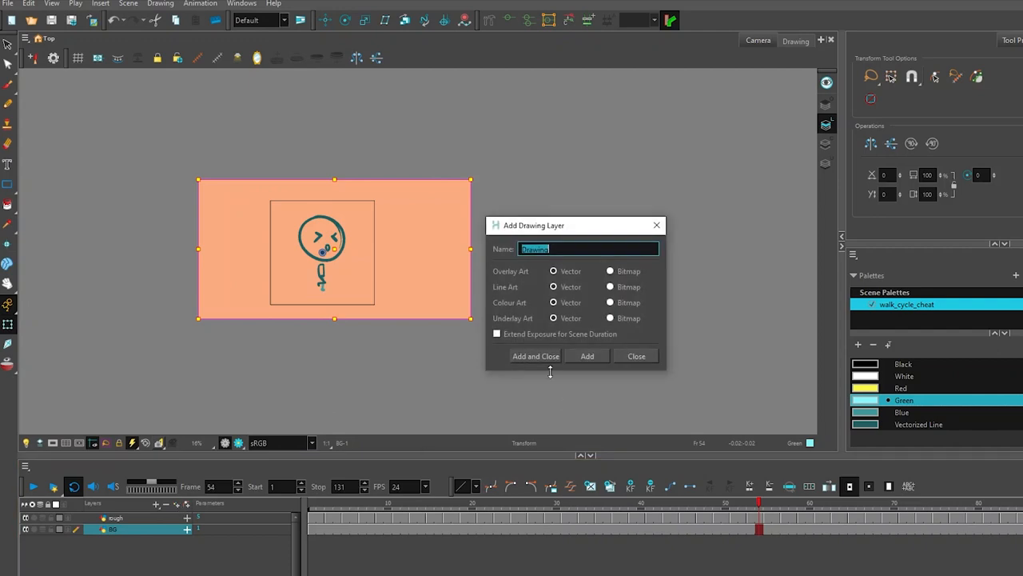
left_click(534, 355)
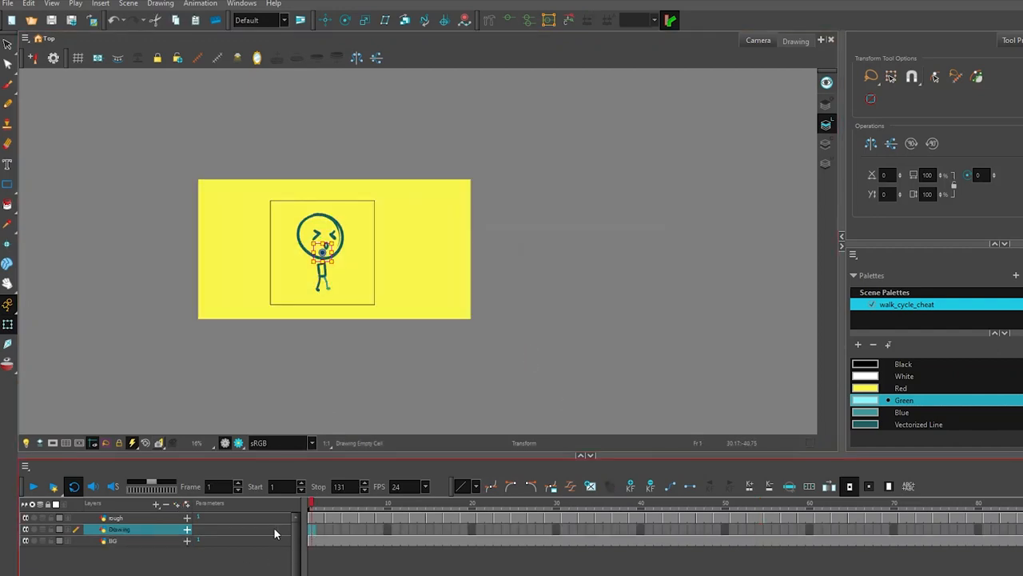
left_click(9, 86)
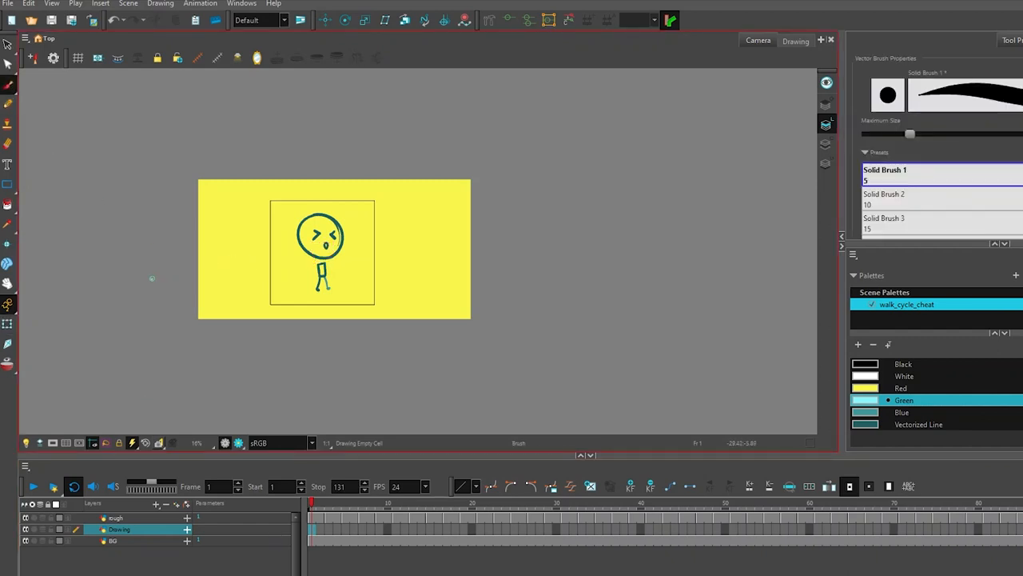
Step: Pan the view and draw a long ground line stretching well past the camera frame
left_click_drag(320, 248, 157, 256)
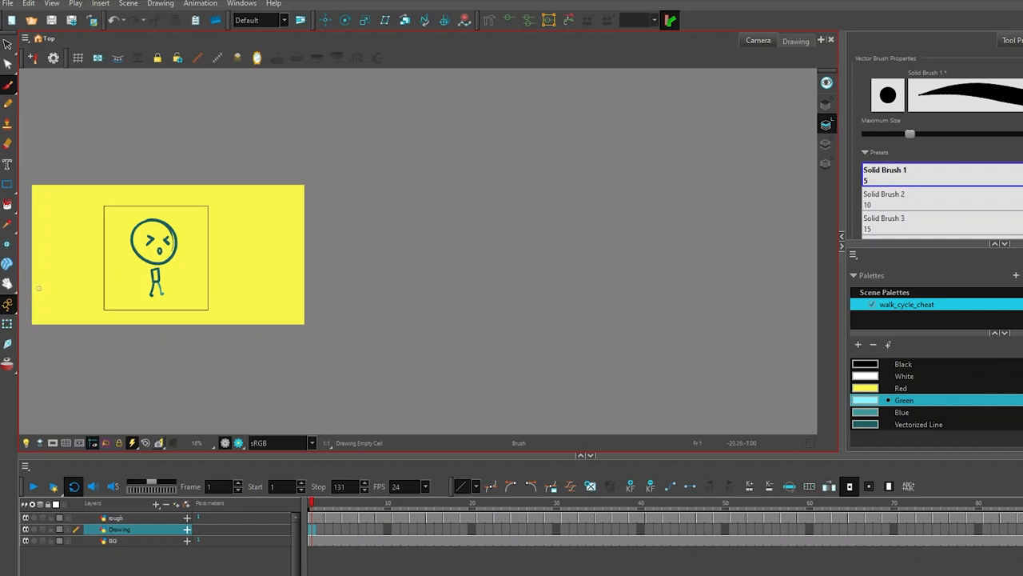
left_click_drag(39, 288, 732, 304)
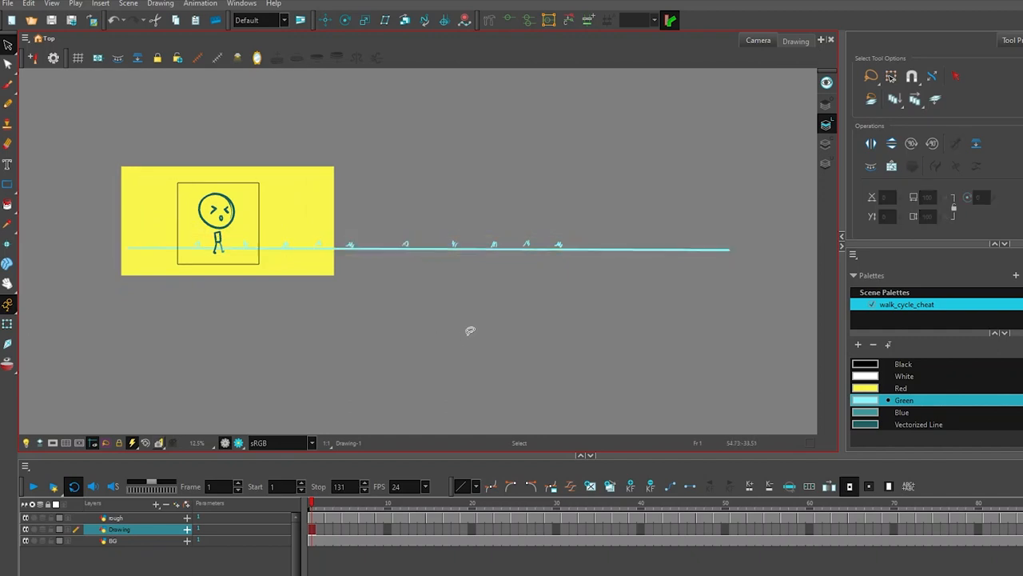
mouse_move(194, 240)
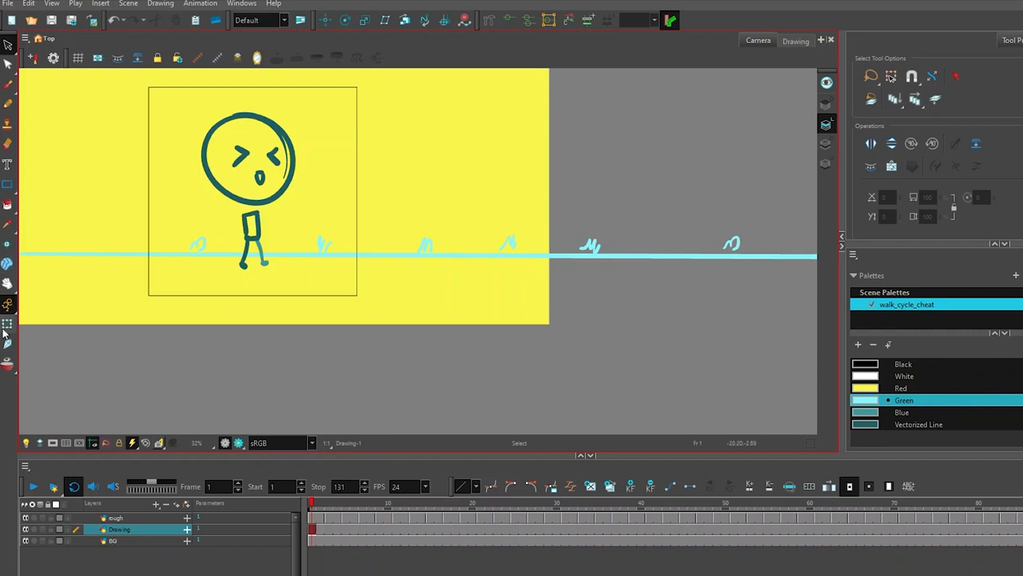
Step: Key the ground layer's sideways slide and scrub to a middle frame to check it
left_click(6, 323)
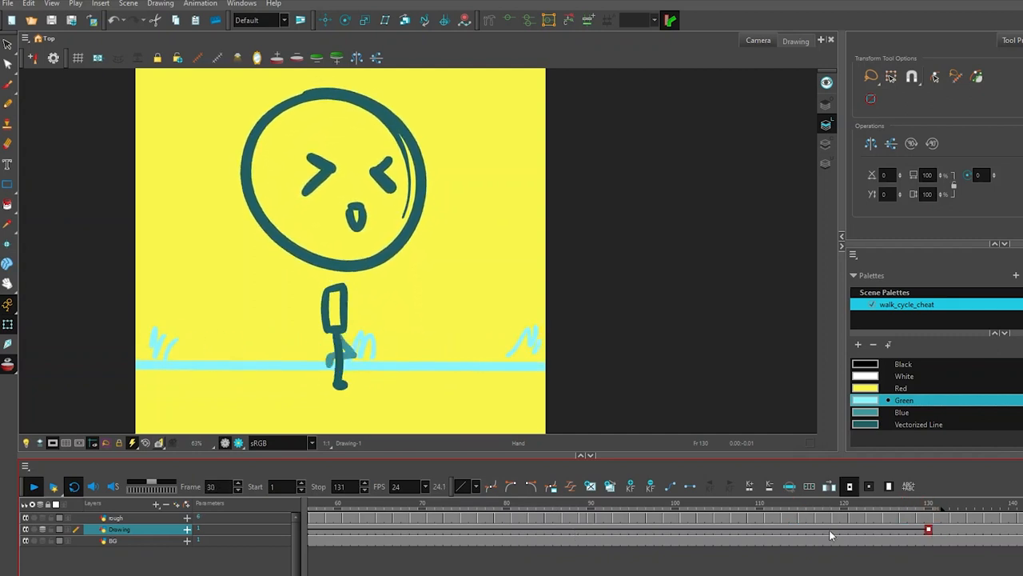
left_click(489, 529)
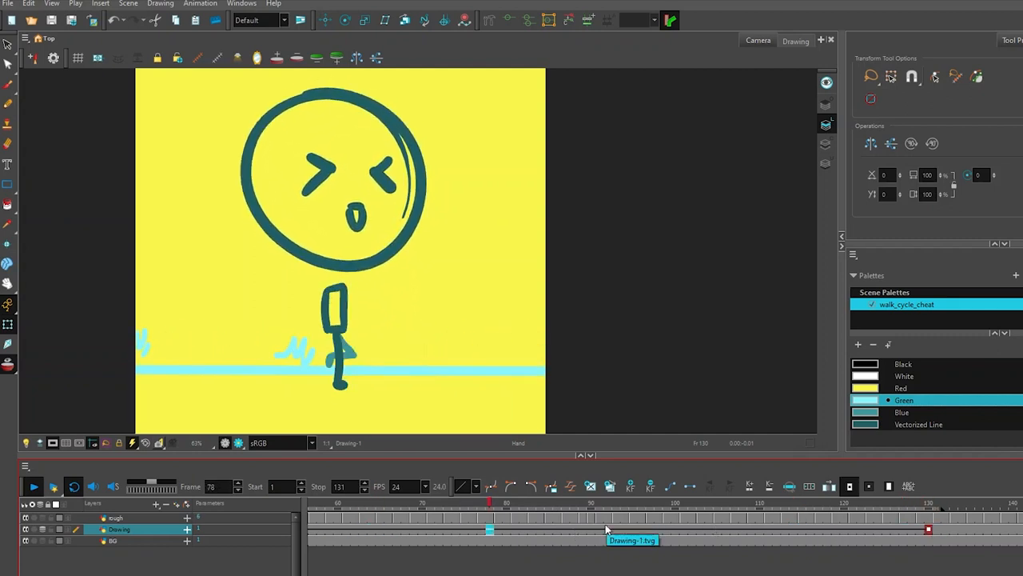